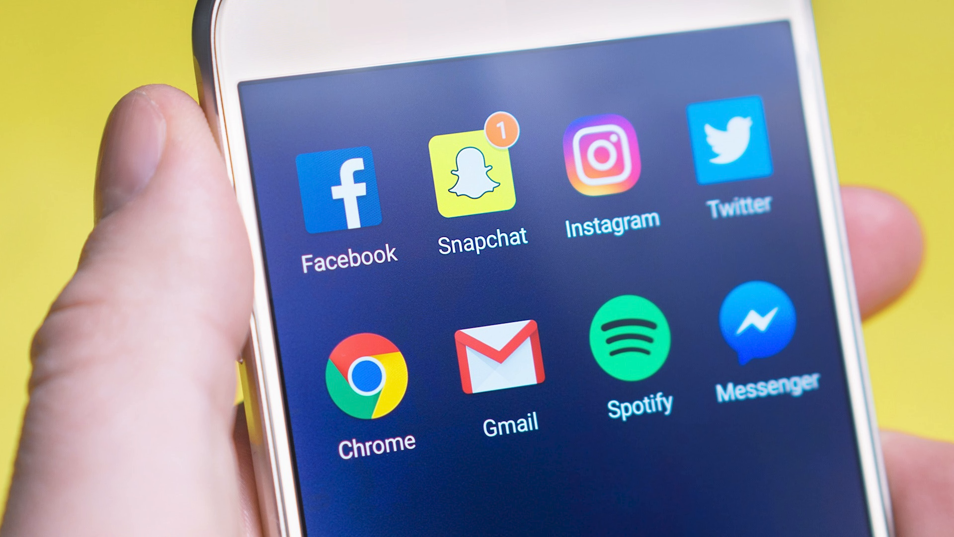
left_click(374, 374)
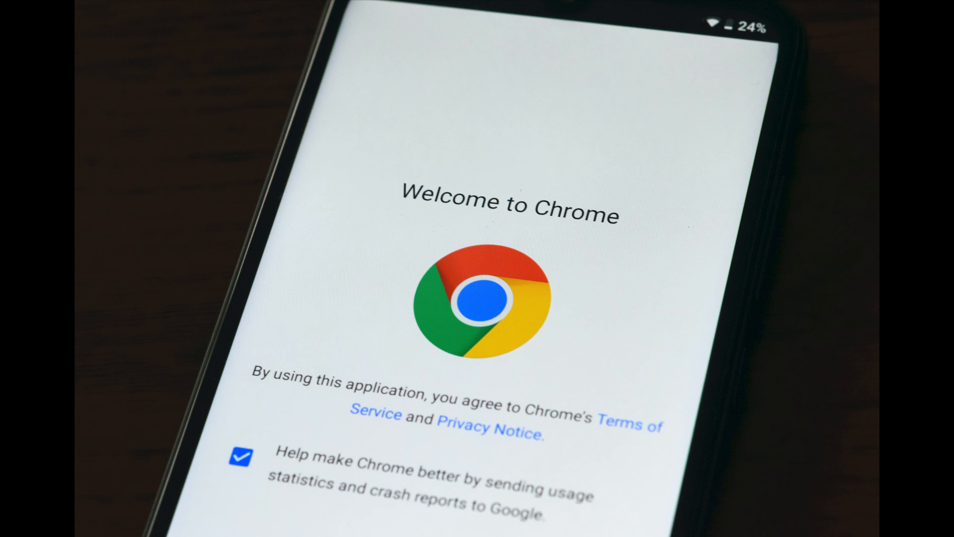